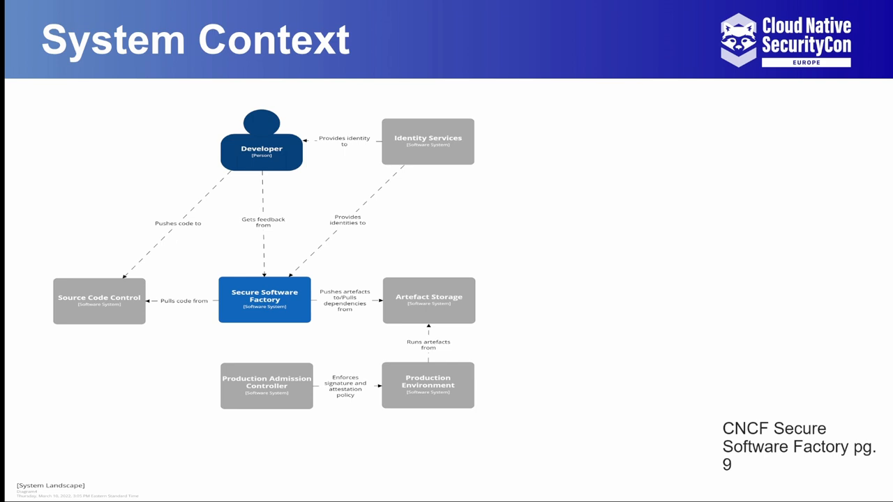
- Run 'minikube status' and 'kubectl get namespaces' to confirm tekton-chains and tekton-pipelines are Active
{"action": "left_click", "coordinate": [65, 494]}
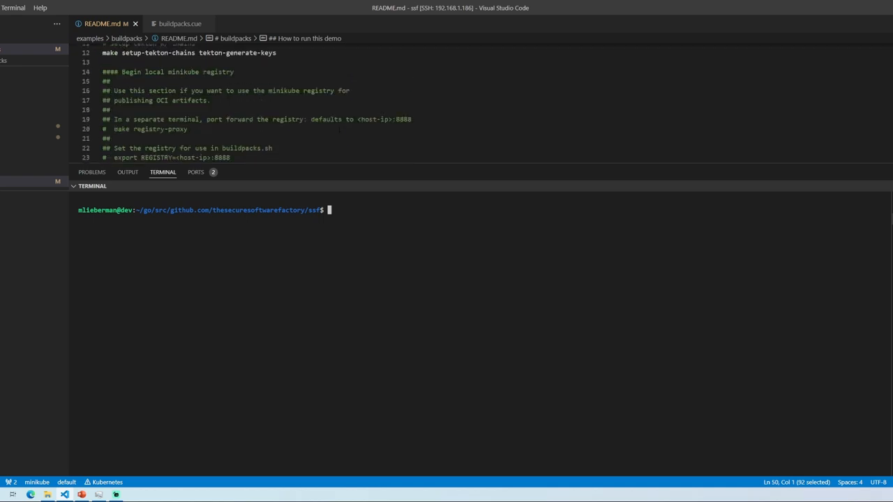
{"action": "type", "text": "minikube status"}
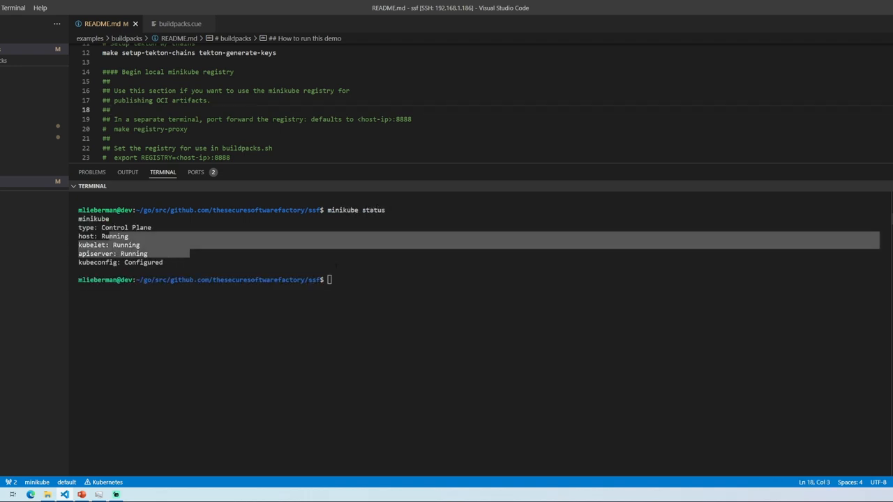
{"action": "type", "text": "kubectl get namespaces"}
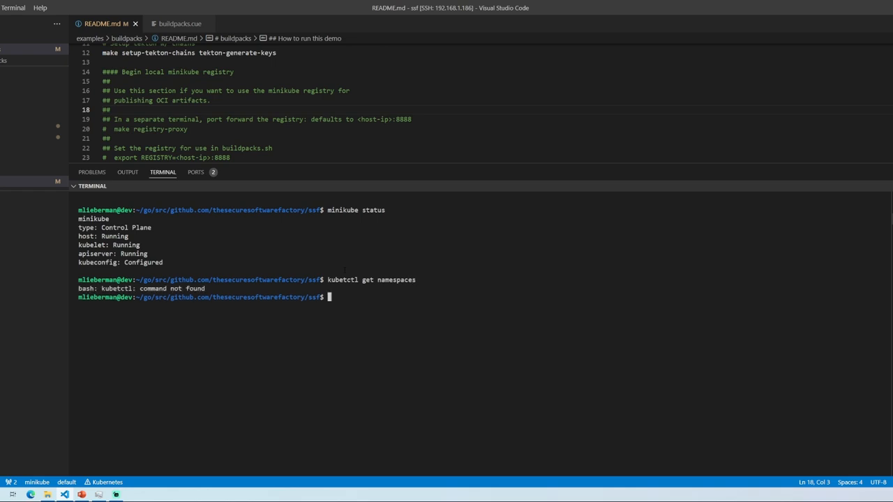
{"action": "type", "text": "kubetctl get namespaces"}
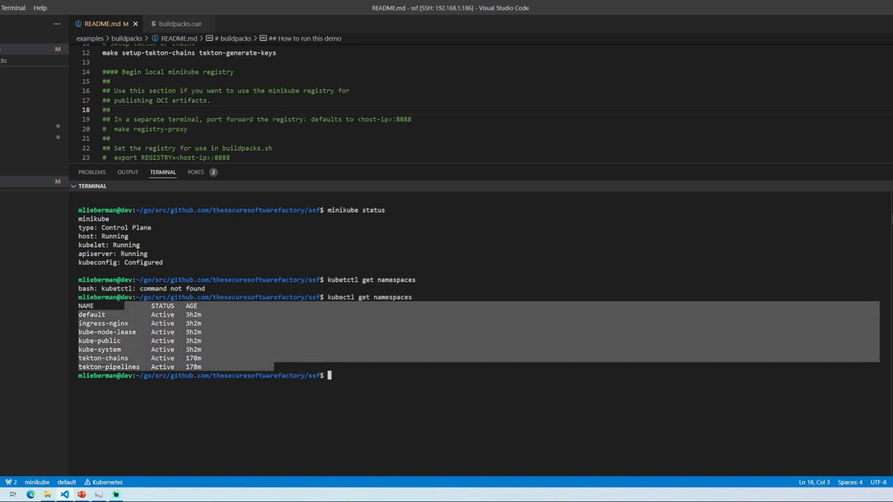
{"action": "mouse_move", "coordinate": [335, 163]}
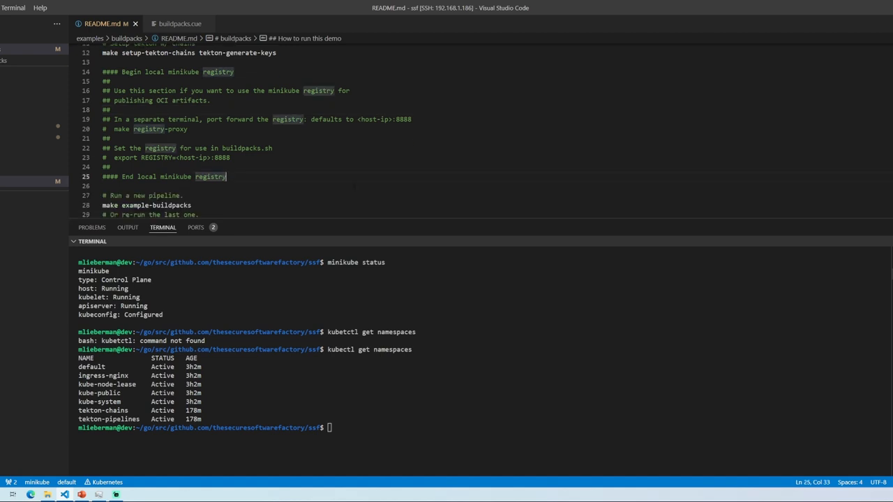
- Run 'make example-buildpacks' from the README to build and sign the buildpacks image
{"action": "left_click", "coordinate": [192, 206]}
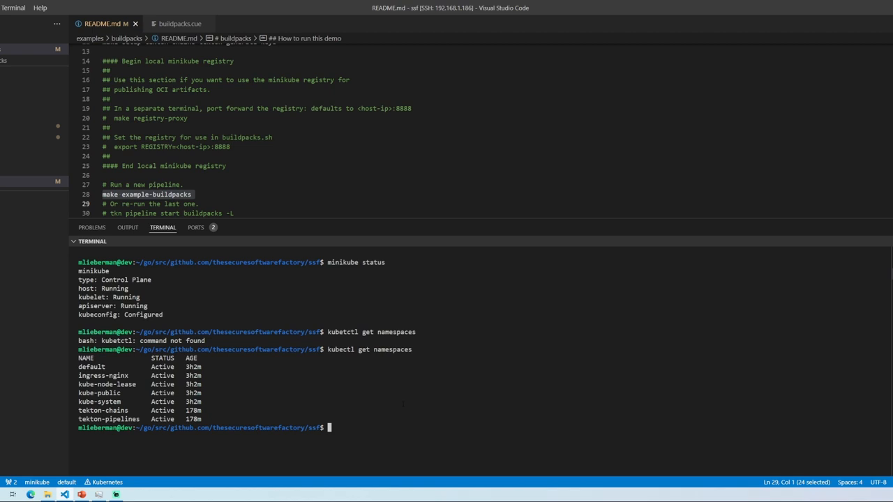
{"action": "type", "text": "make example-buildpacks"}
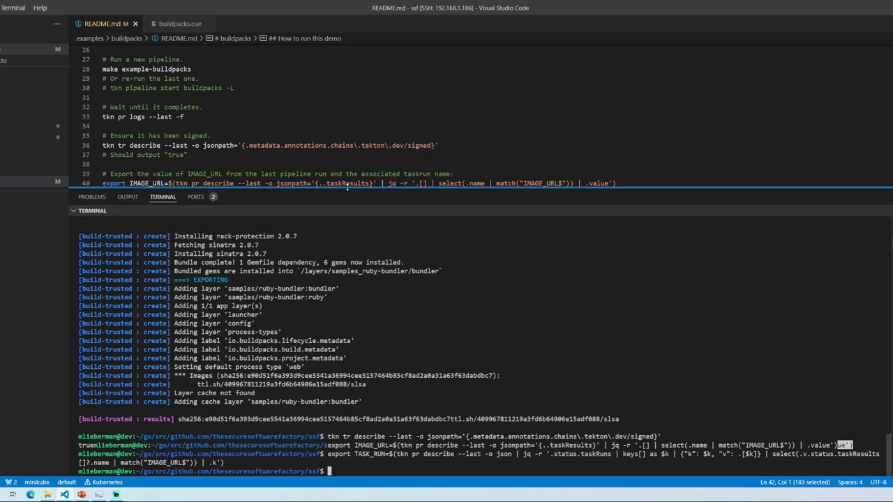
- Run the README's crane ls command to list latest, .att and .sig image tags
{"action": "scroll", "scroll_direction": "down", "scroll_amount": 3}
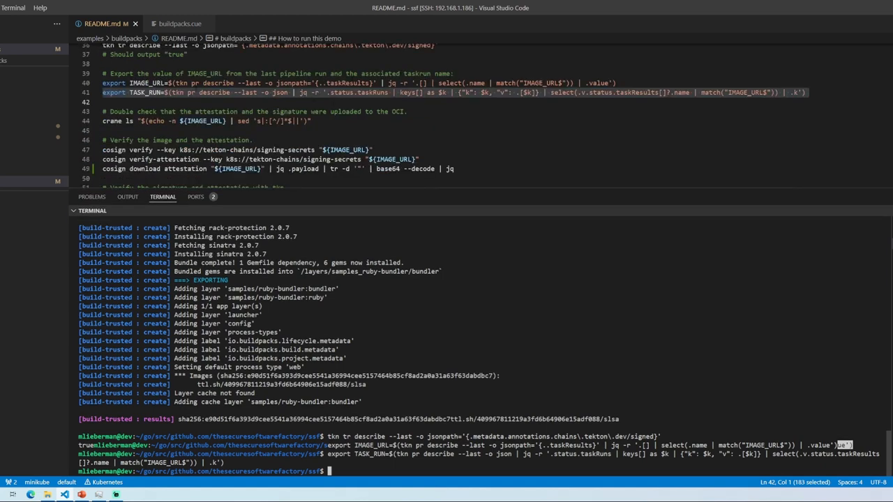
{"action": "left_click", "coordinate": [210, 121]}
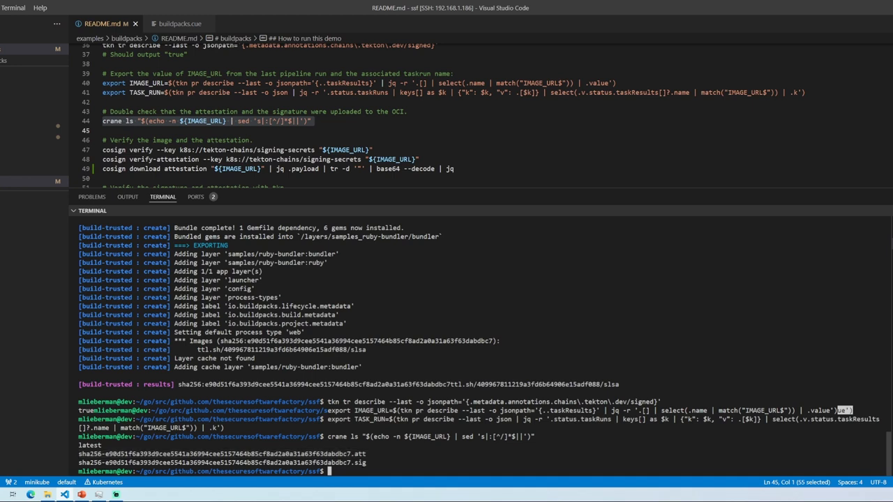
{"action": "scroll", "scroll_direction": "down", "scroll_amount": 3}
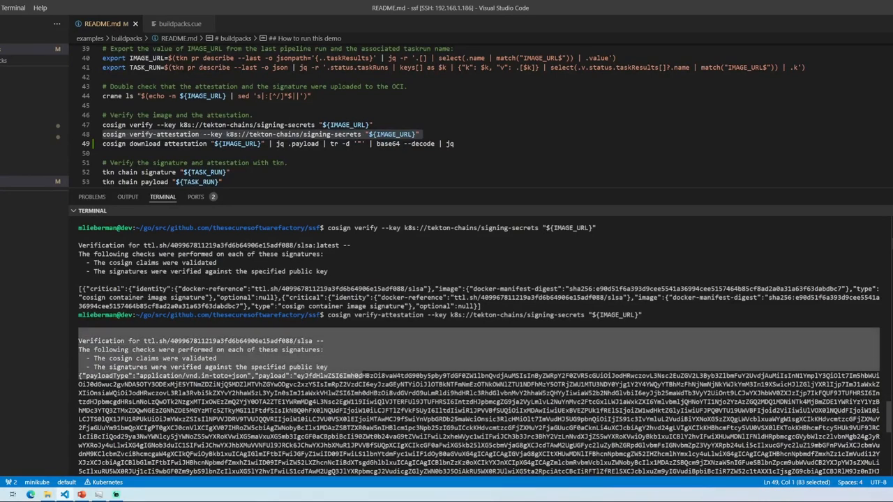
- Verify the attestation with cosign verify-attestation using the k8s://tekton-chains/signing-secrets key
{"action": "double_click", "coordinate": [260, 134]}
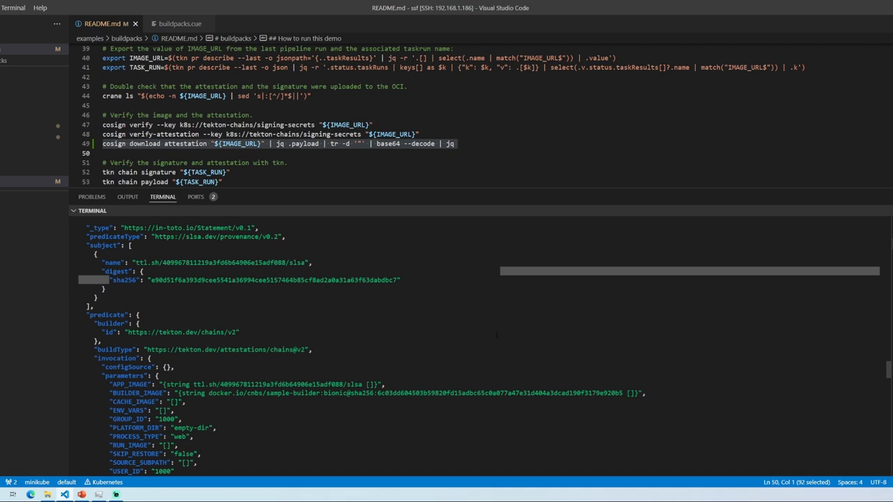
- Scroll the decoded SLSA provenance down to the builder id and invocation parameters
{"action": "scroll", "scroll_direction": "down", "scroll_amount": 3}
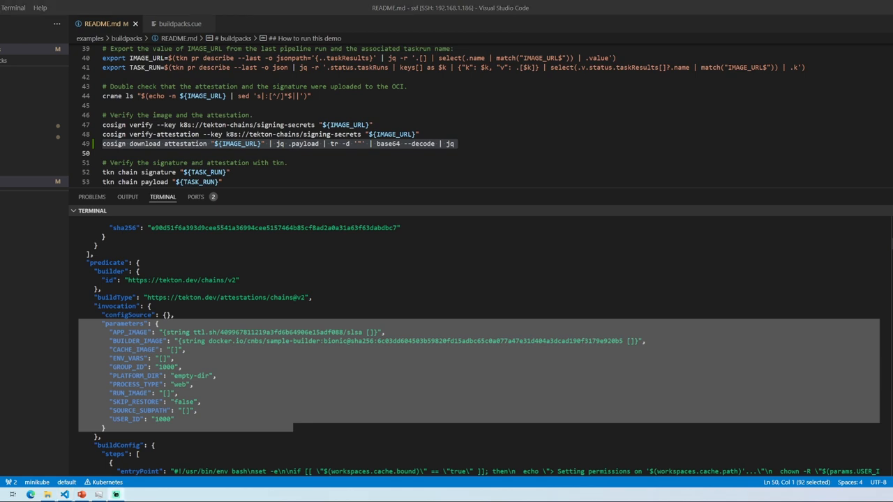
- Scroll the provenance to its metadata, highlighting the sample-builder image reference along the way
{"action": "scroll", "scroll_direction": "down", "scroll_amount": 3}
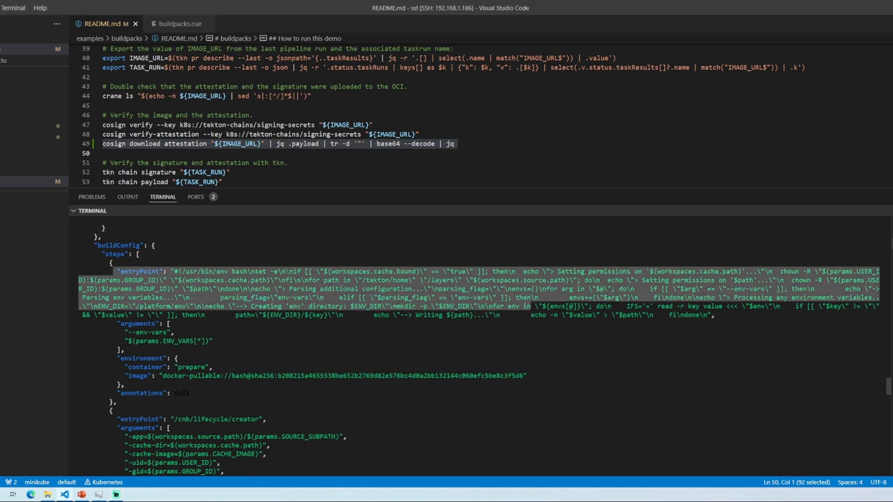
{"action": "scroll", "scroll_direction": "down", "scroll_amount": 3}
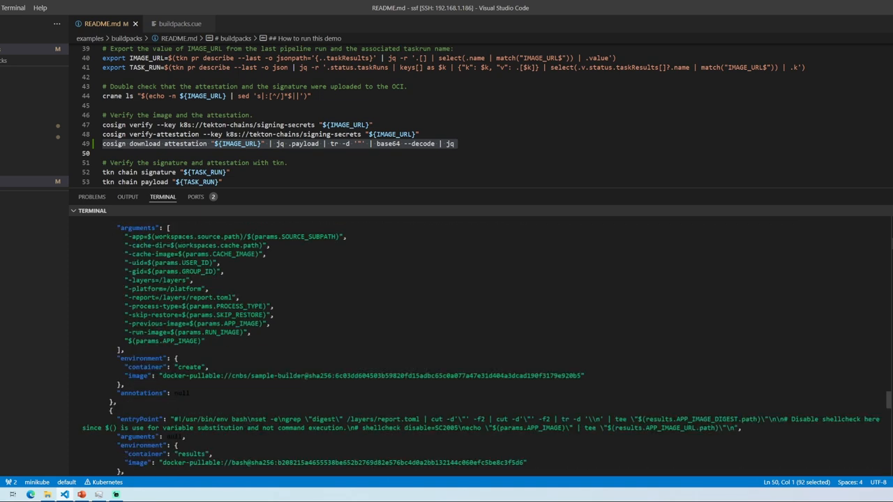
{"action": "scroll", "scroll_direction": "down", "scroll_amount": 3}
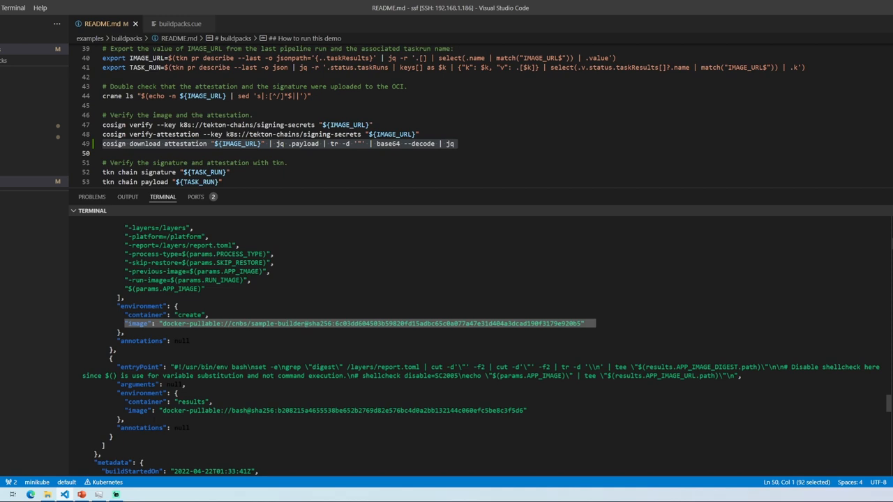
{"action": "scroll", "scroll_direction": "down", "scroll_amount": 3}
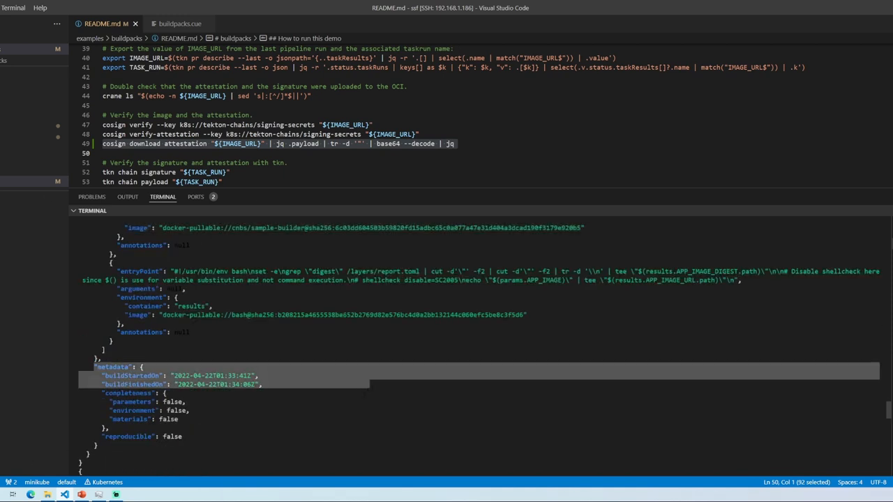
{"action": "scroll", "scroll_direction": "down", "scroll_amount": 3}
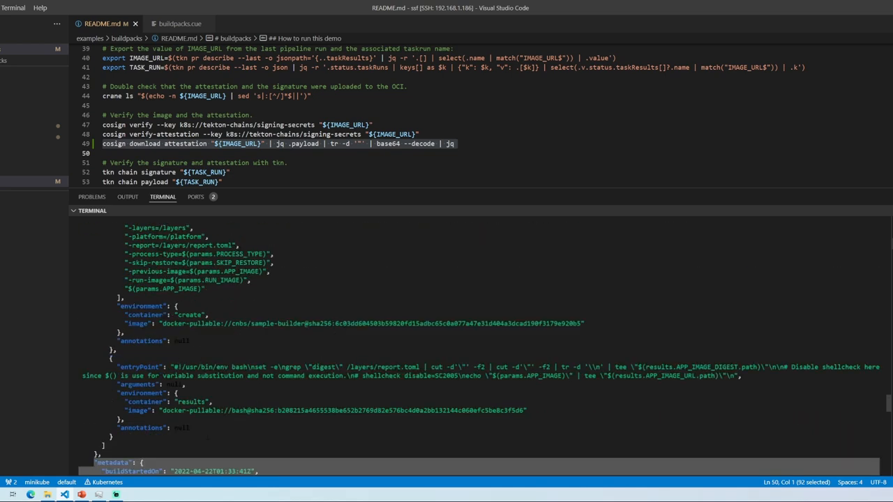
{"action": "double_click", "coordinate": [277, 323]}
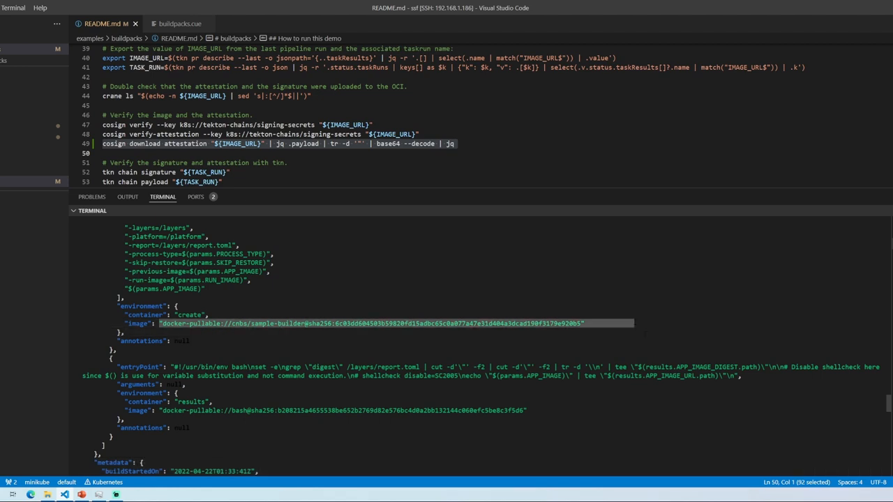
{"action": "scroll", "scroll_direction": "down", "scroll_amount": 3}
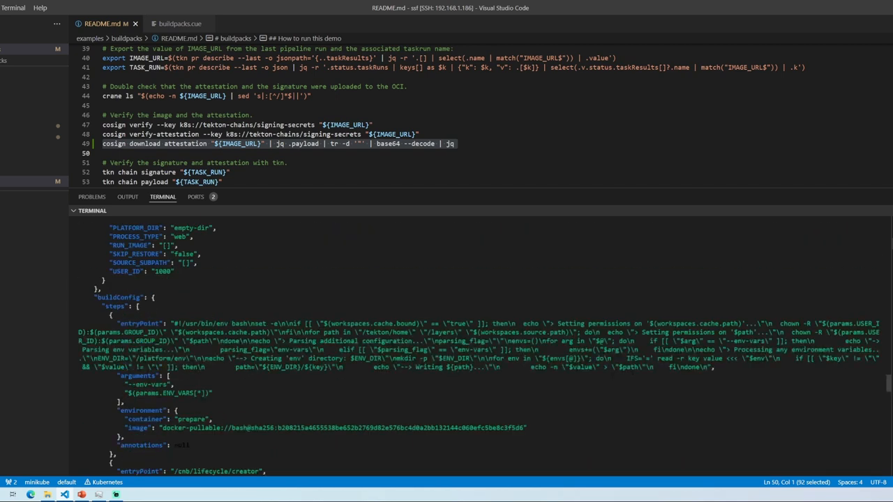
{"action": "scroll", "scroll_direction": "down", "scroll_amount": 3}
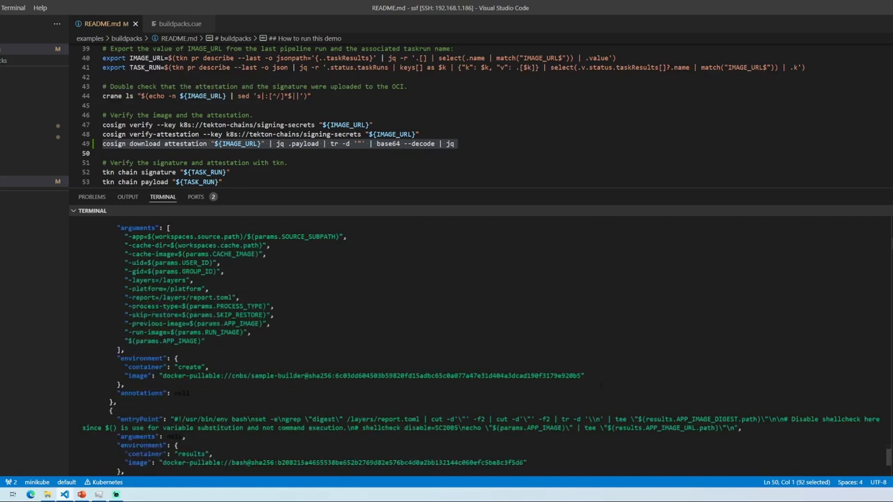
{"action": "scroll", "scroll_direction": "down", "scroll_amount": 3}
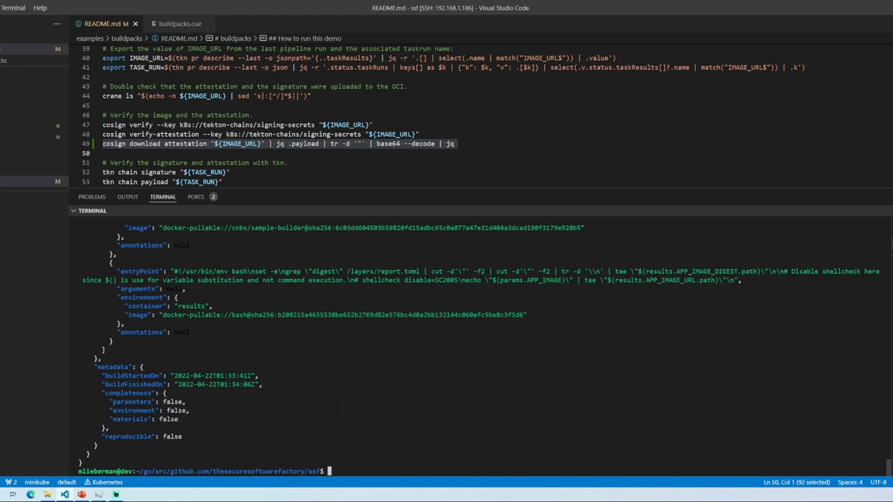
{"action": "mouse_move", "coordinate": [398, 193]}
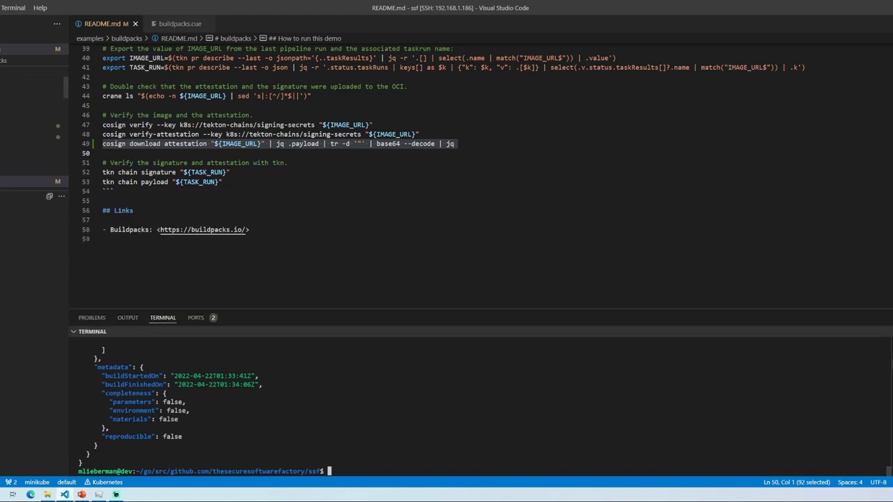
- Open buildpacks.cue and review BUILDER_IMAGE, SOURCE_URL, SOURCE_SUBPATH params and workspaces
{"action": "left_click", "coordinate": [179, 23]}
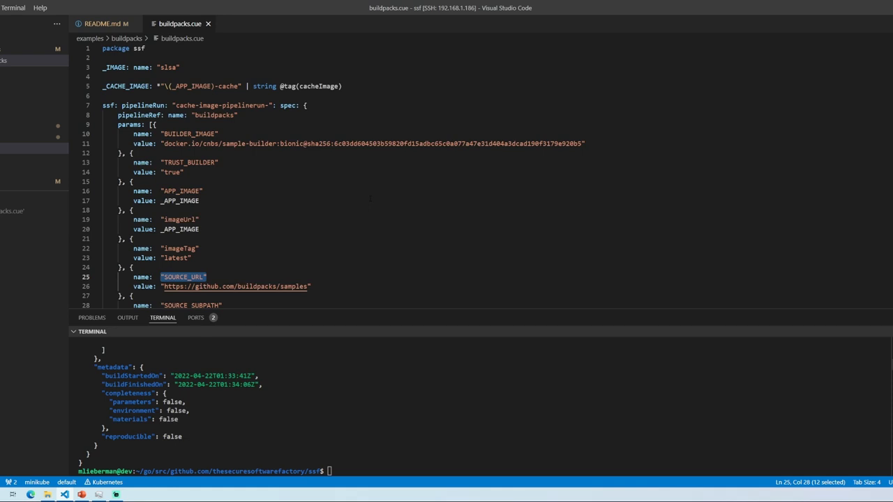
{"action": "scroll", "scroll_direction": "down", "scroll_amount": 3}
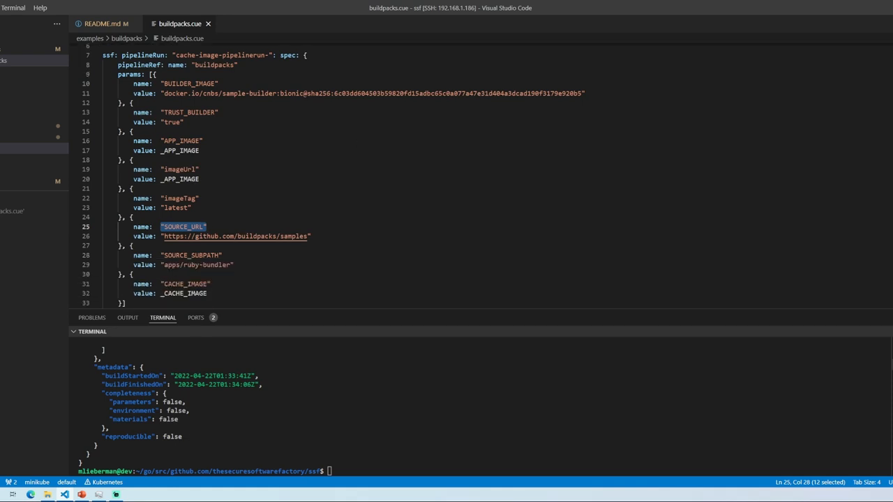
{"action": "scroll", "scroll_direction": "down", "scroll_amount": 3}
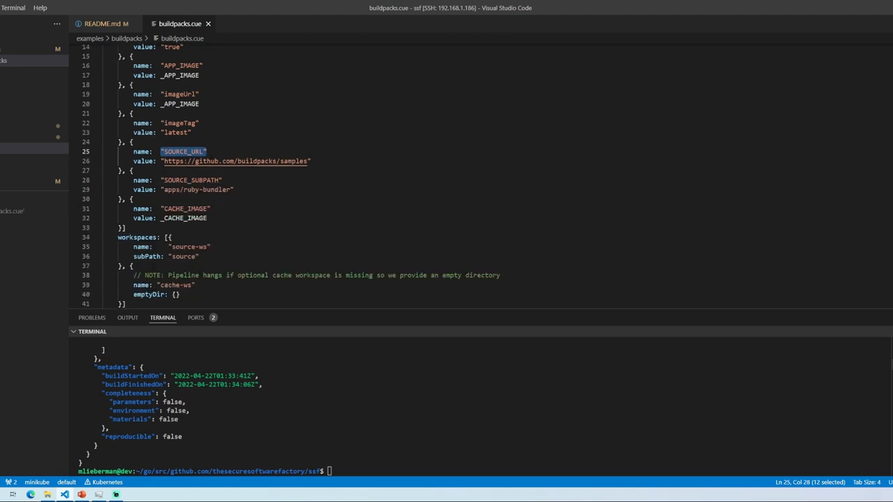
{"action": "scroll", "scroll_direction": "down", "scroll_amount": 3}
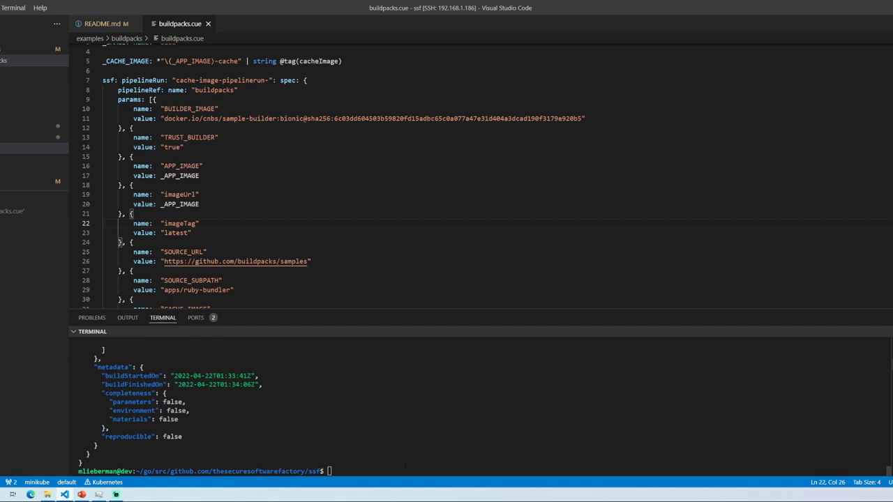
{"action": "scroll", "scroll_direction": "down", "scroll_amount": 3}
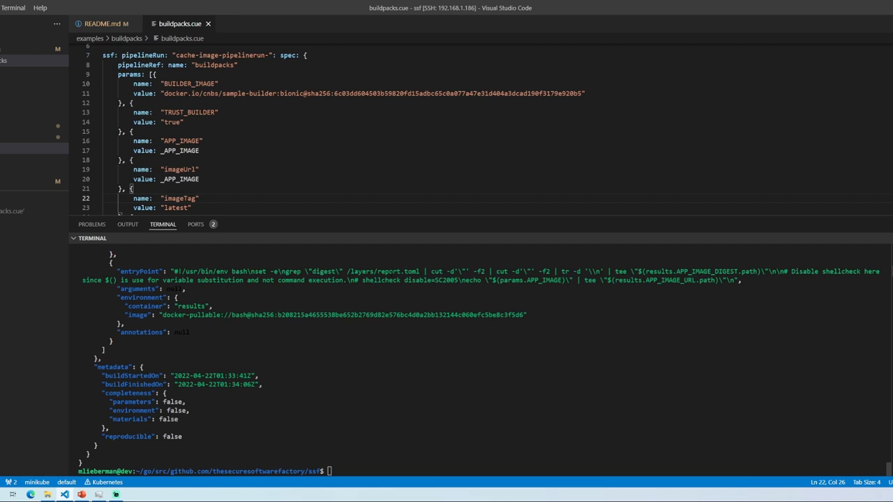
{"action": "mouse_move", "coordinate": [396, 247]}
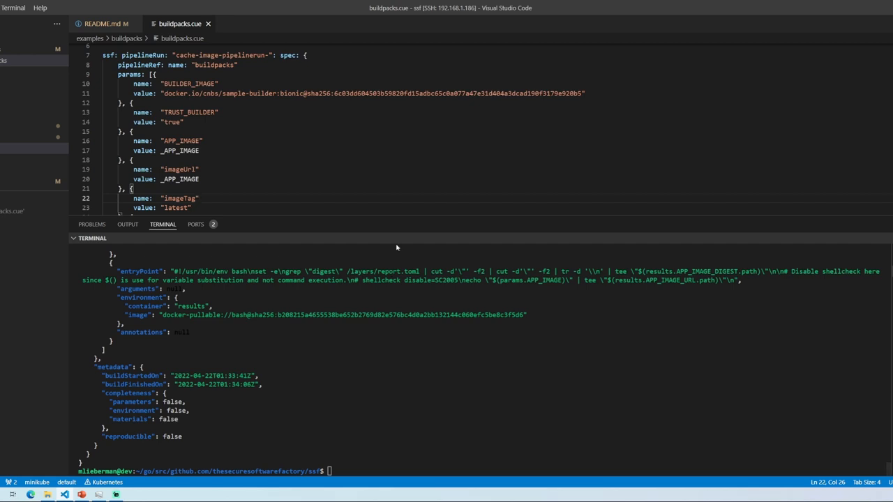